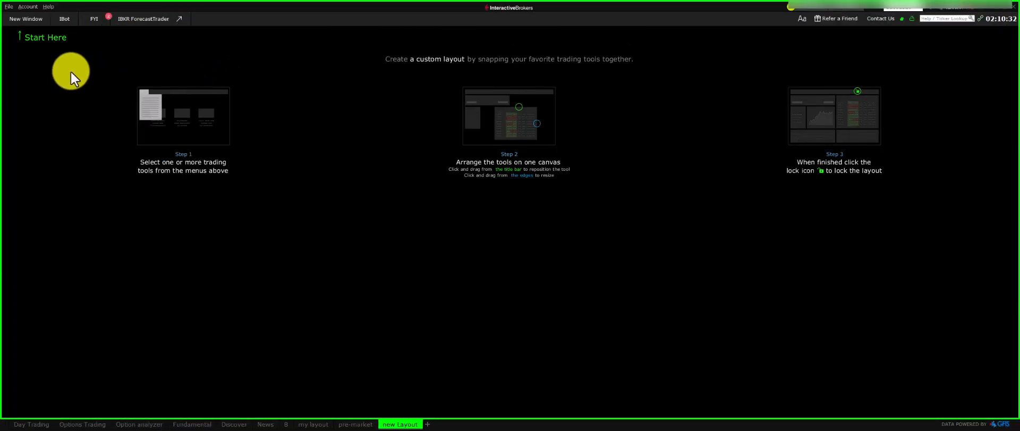
{"action": "mouse_move", "coordinate": [69, 55]}
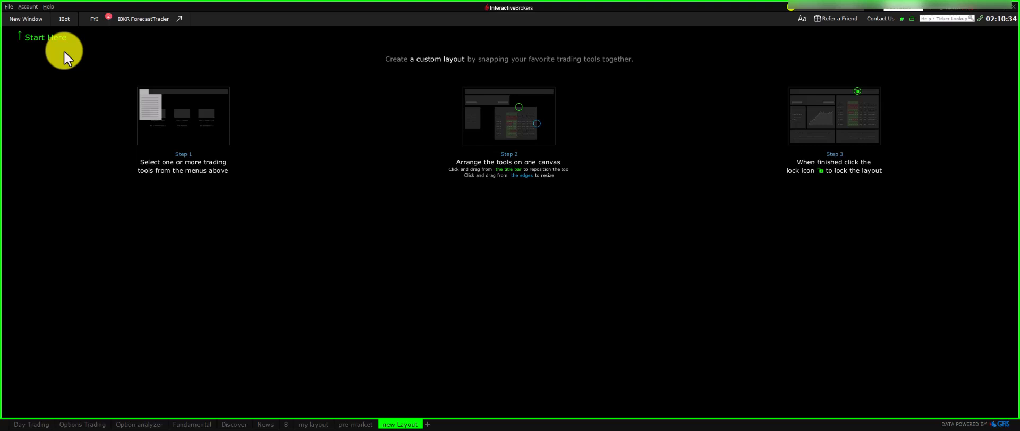
Bring up the New Window list of trading tools on the blank layout.
{"action": "left_click", "coordinate": [28, 18]}
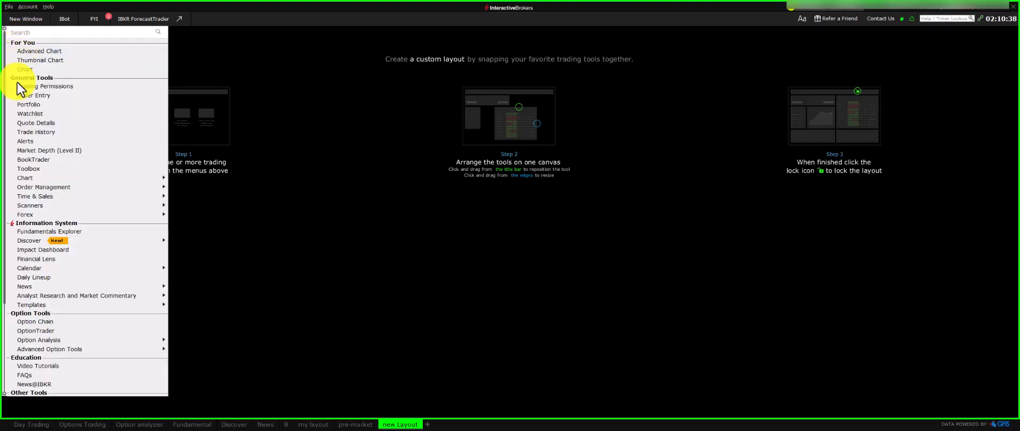
{"action": "mouse_move", "coordinate": [40, 132]}
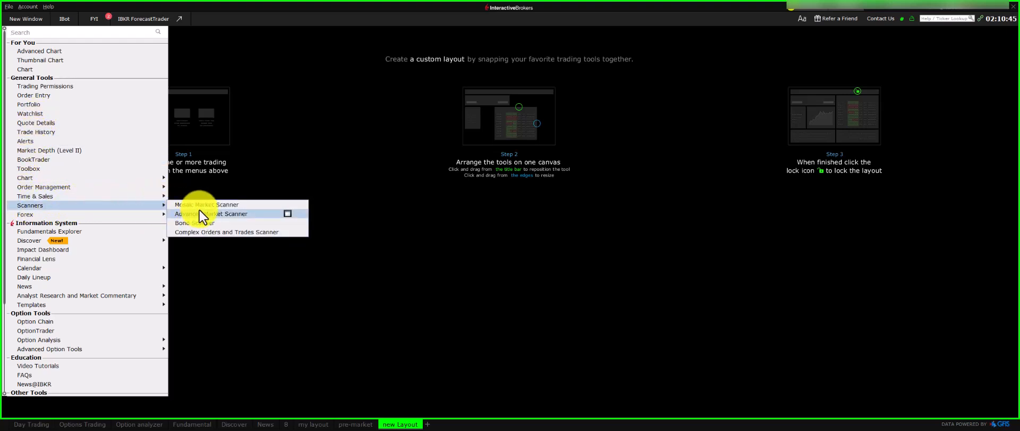
{"action": "mouse_move", "coordinate": [205, 214]}
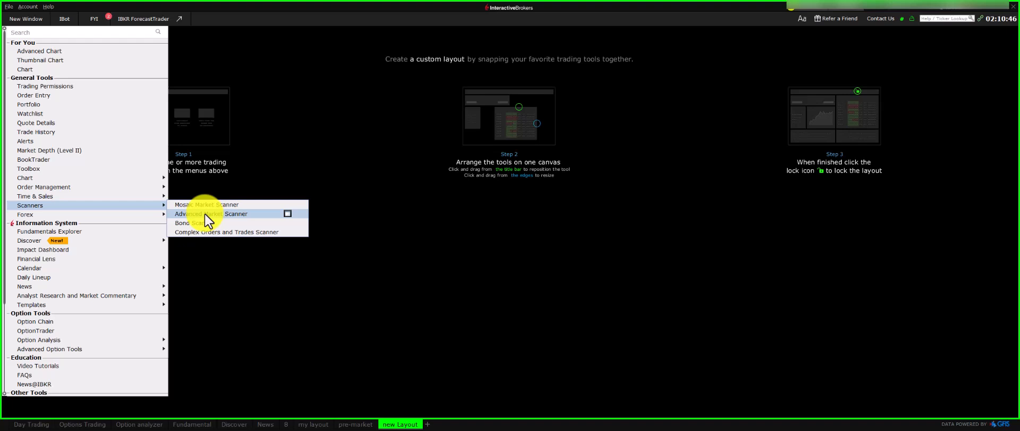
Add the Advanced Market Scanner showing Top % Gainers, then reopen the tools list for Quote Details.
{"action": "left_click", "coordinate": [200, 214]}
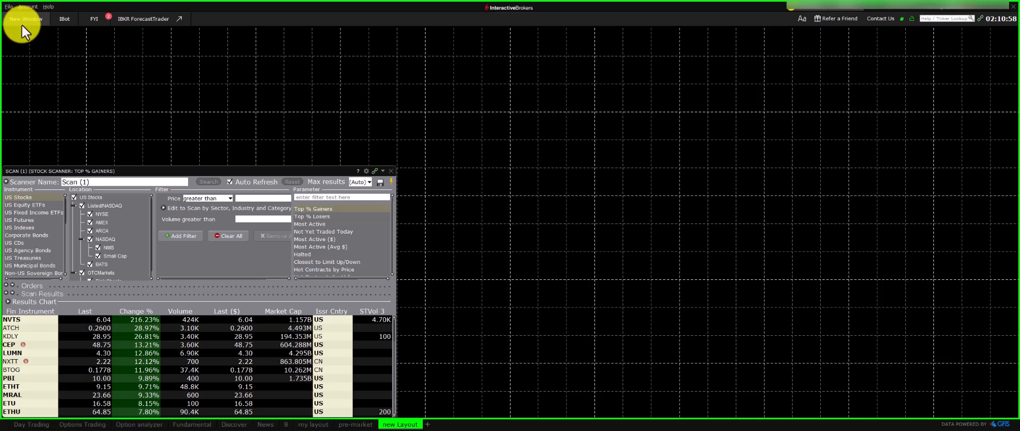
{"action": "left_click", "coordinate": [23, 20]}
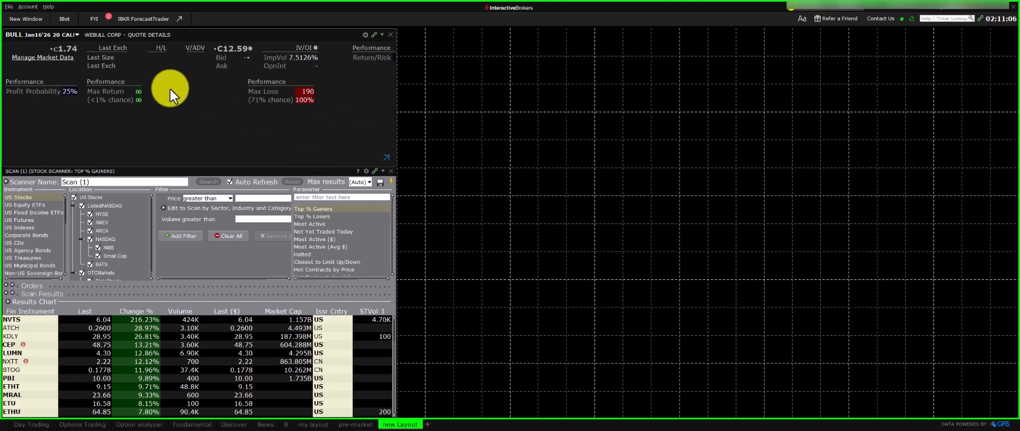
Add a price chart for the BULL call option and a BookTrader panel to the layout.
{"action": "left_click", "coordinate": [8, 7]}
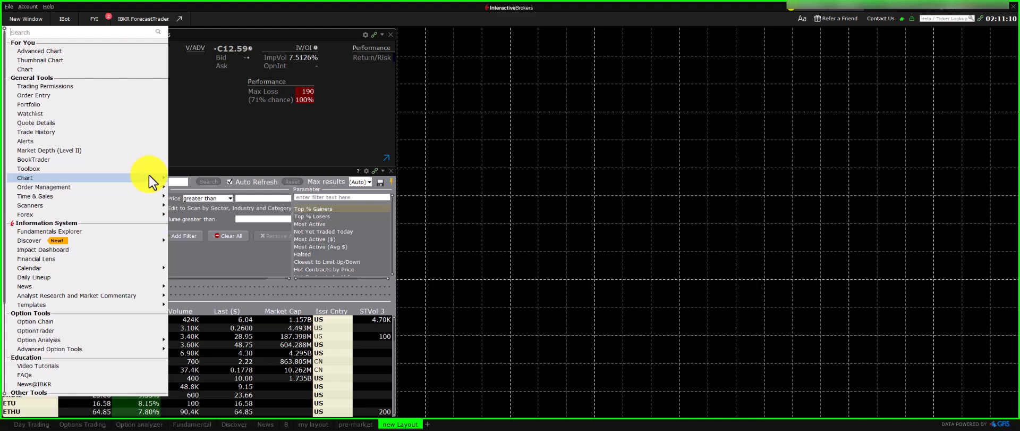
{"action": "left_click", "coordinate": [25, 178]}
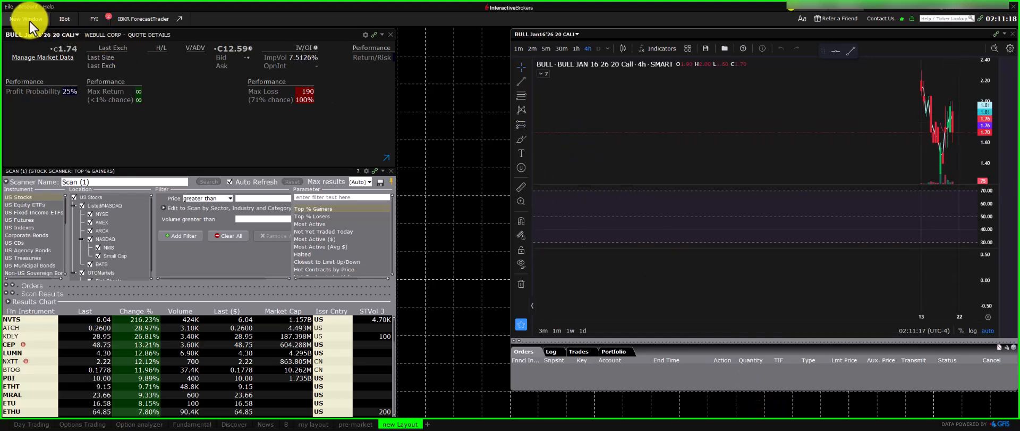
{"action": "left_click", "coordinate": [25, 20]}
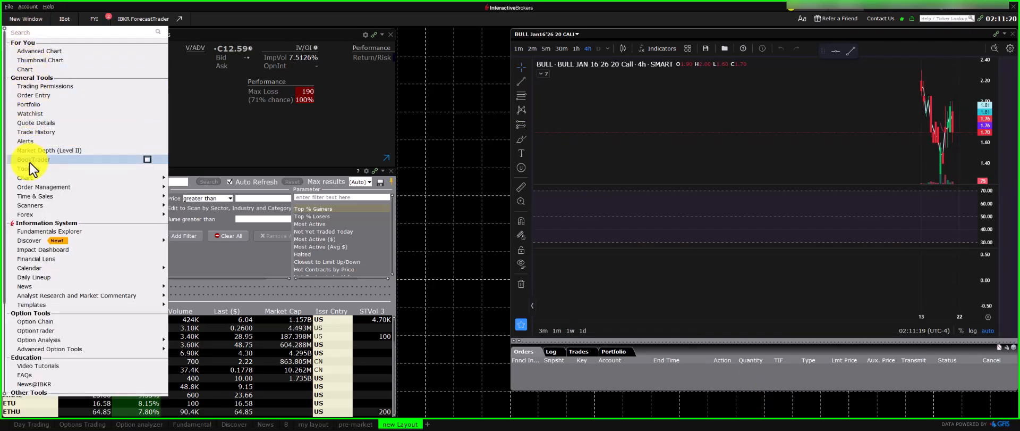
{"action": "left_click", "coordinate": [32, 159]}
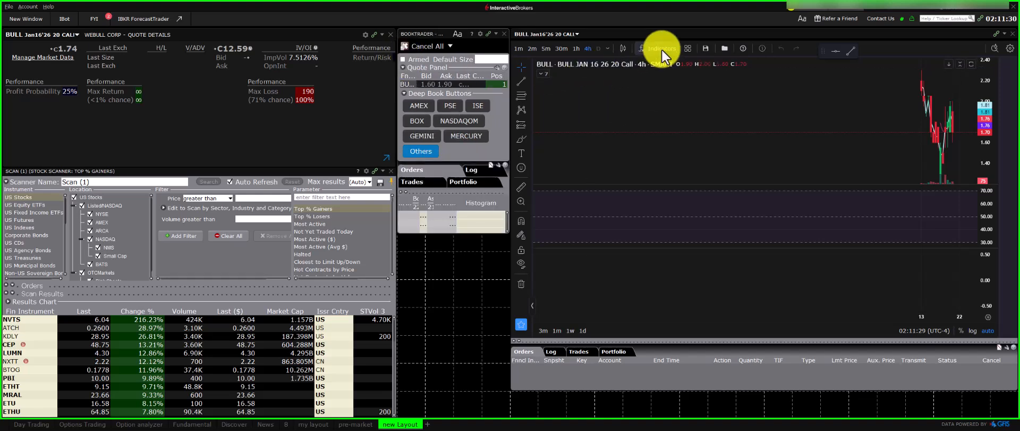
Add an indicator pane to the BULL chart from its Indicators list.
{"action": "left_click", "coordinate": [657, 48]}
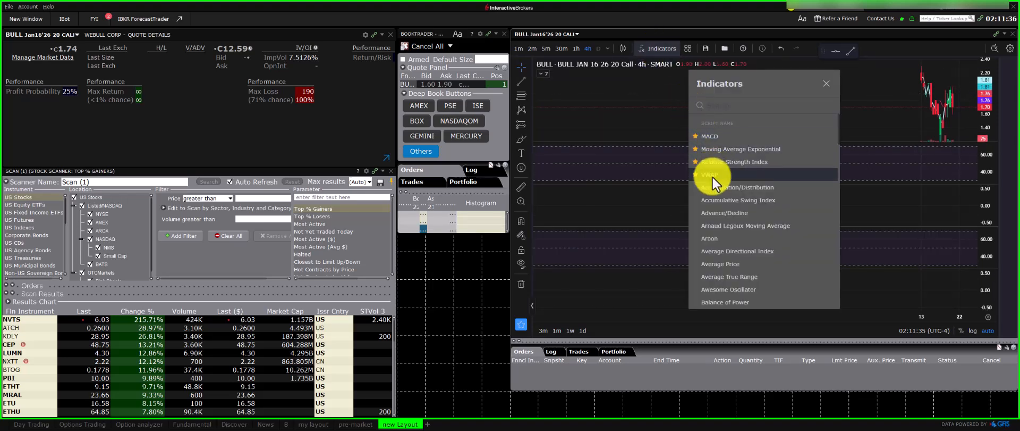
{"action": "left_click", "coordinate": [710, 174]}
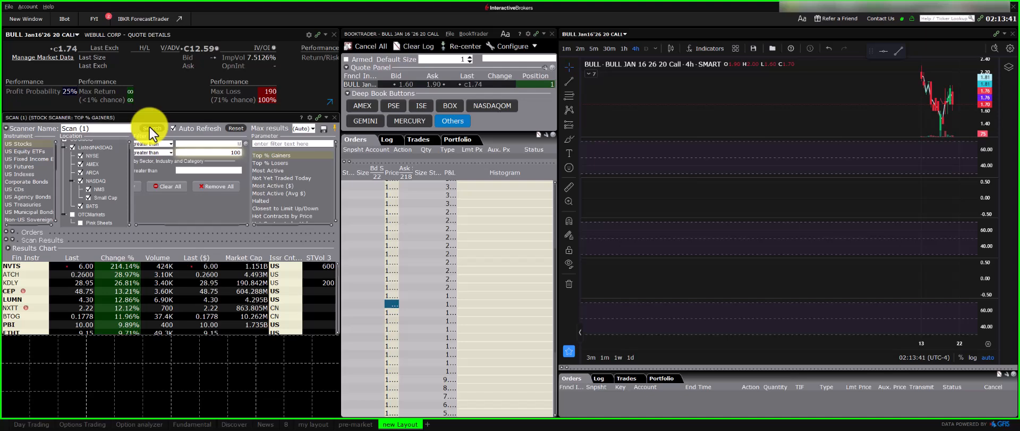
Show the GapUp 30% scan results and search the scanner filters for 'cha'.
{"action": "left_click", "coordinate": [152, 127]}
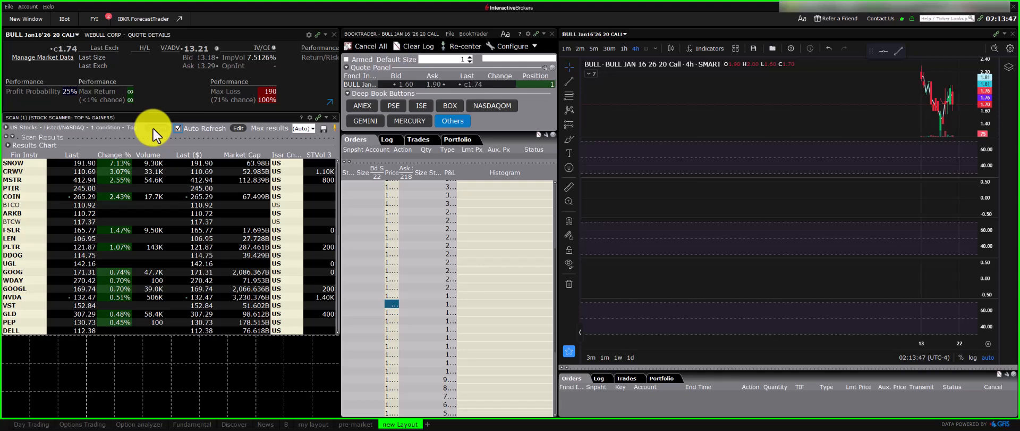
{"action": "left_click", "coordinate": [238, 128]}
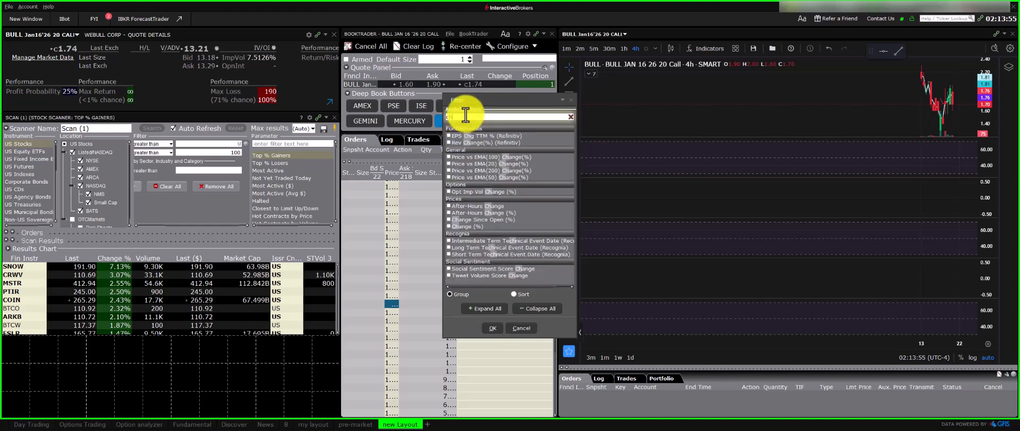
{"action": "type", "text": "cha"}
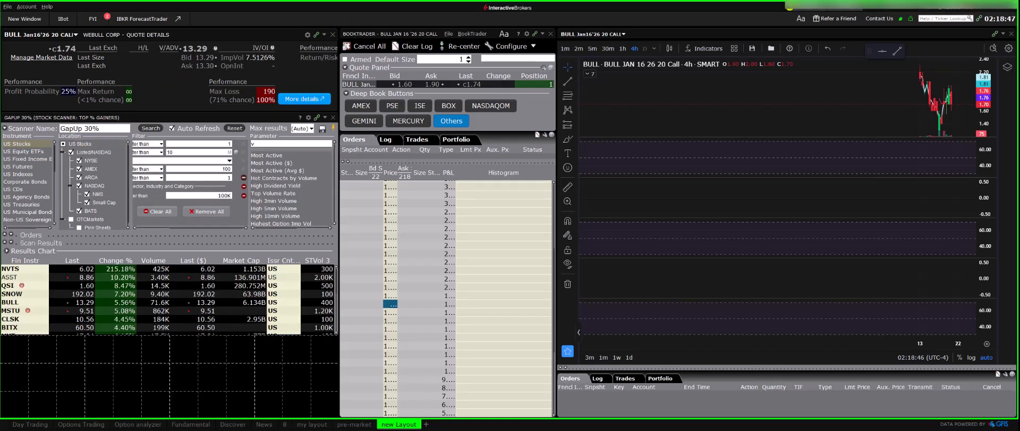
{"action": "mouse_move", "coordinate": [170, 293]}
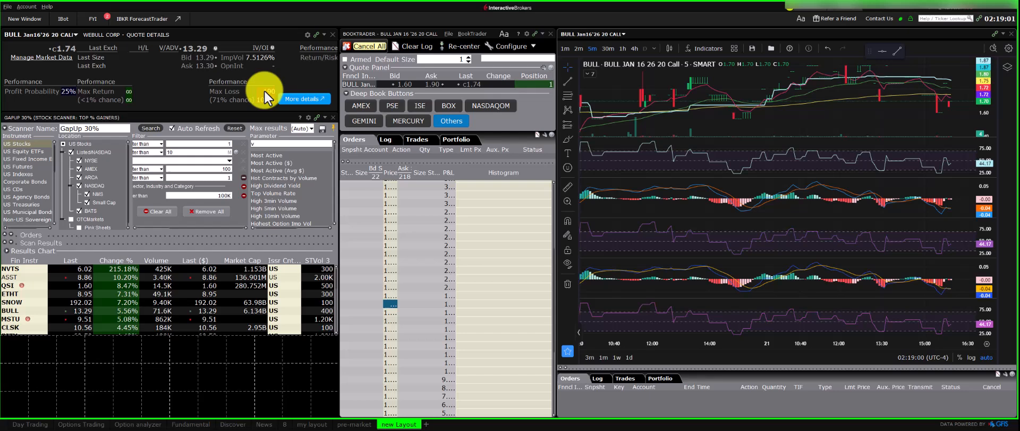
{"action": "mouse_move", "coordinate": [492, 33]}
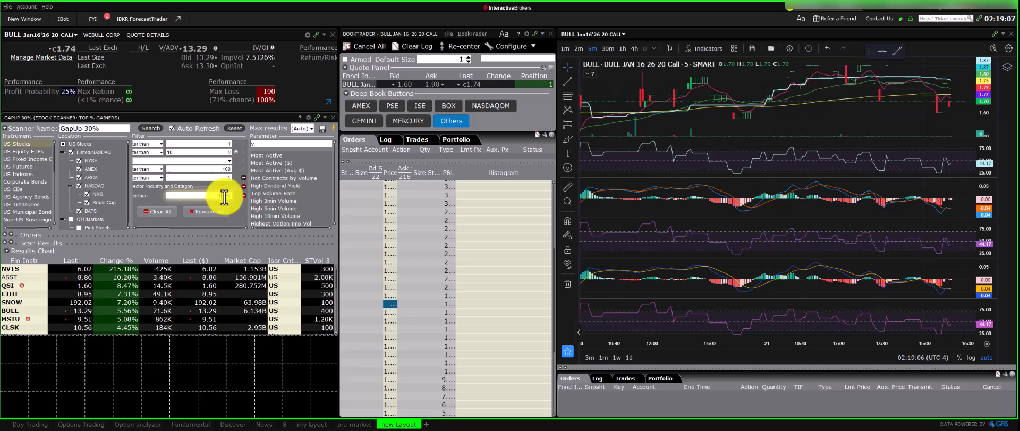
Run the GapUp 30% scan and bring up the trading tools list for news feeds.
{"action": "left_click", "coordinate": [624, 48]}
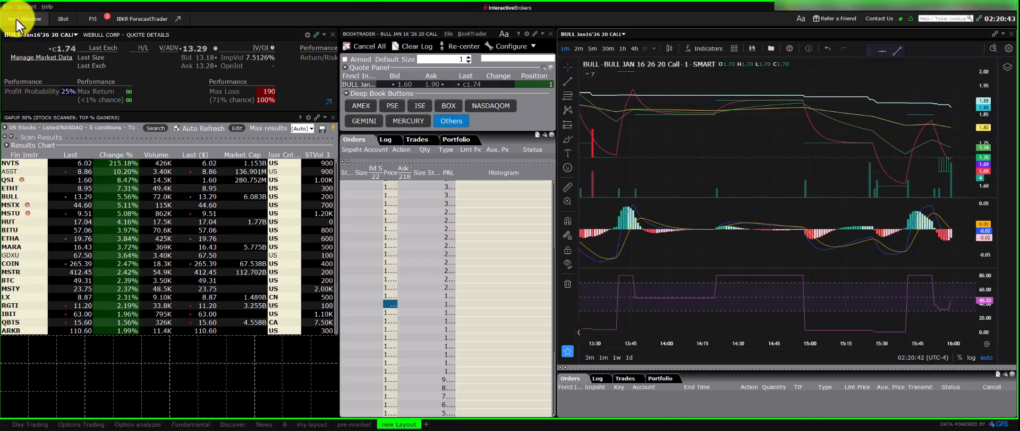
{"action": "left_click", "coordinate": [22, 19]}
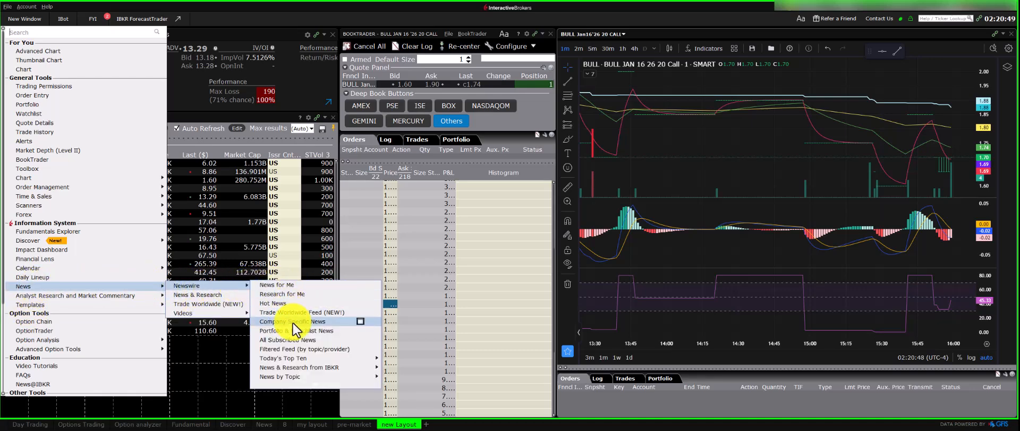
Add a Company Specific News panel for BULL to the layout.
{"action": "left_click", "coordinate": [292, 321]}
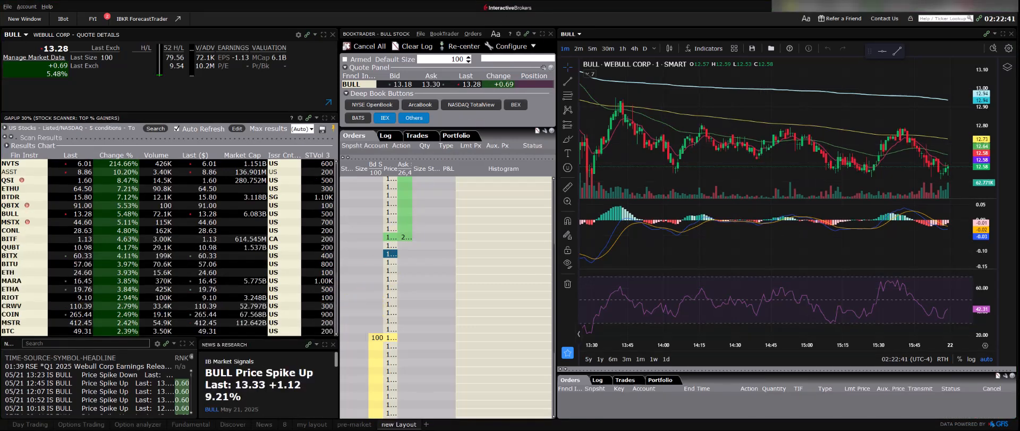
{"action": "mouse_move", "coordinate": [169, 238]}
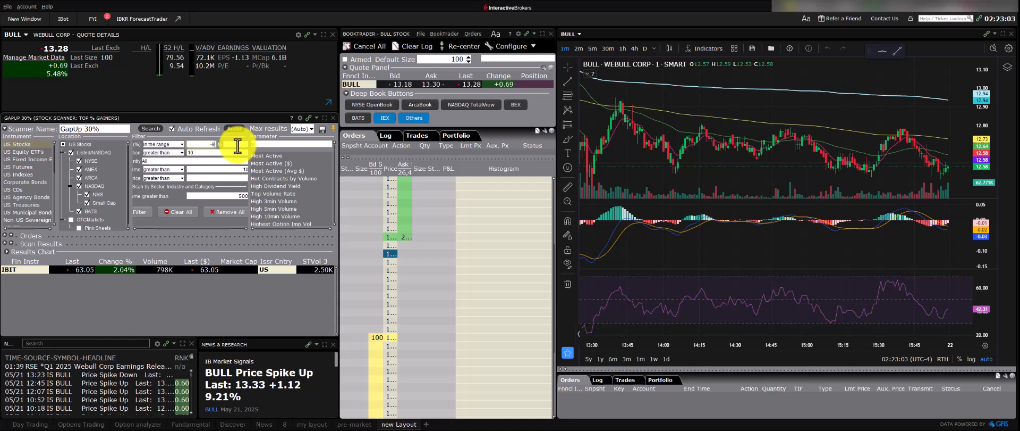
Start the range filter at -999, rerun the scan, and bring up Sort By for Change %.
{"action": "type", "text": "-999"}
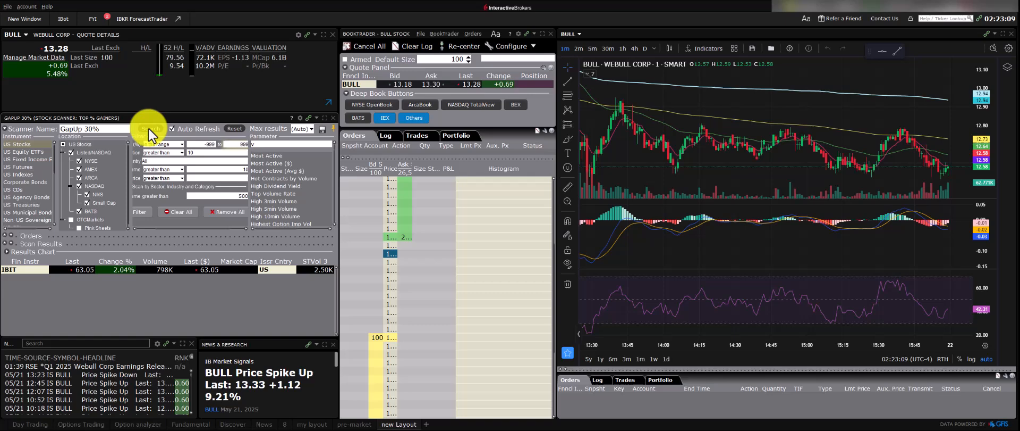
{"action": "left_click", "coordinate": [150, 129]}
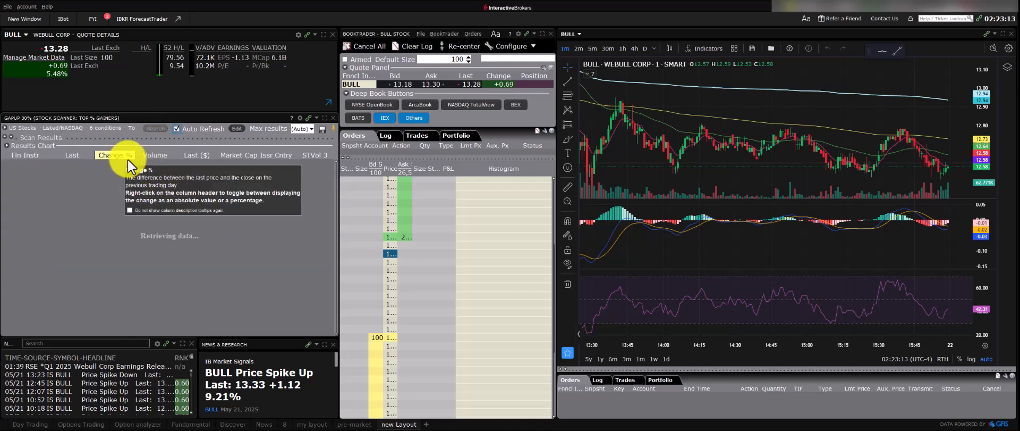
{"action": "right_click", "coordinate": [115, 154]}
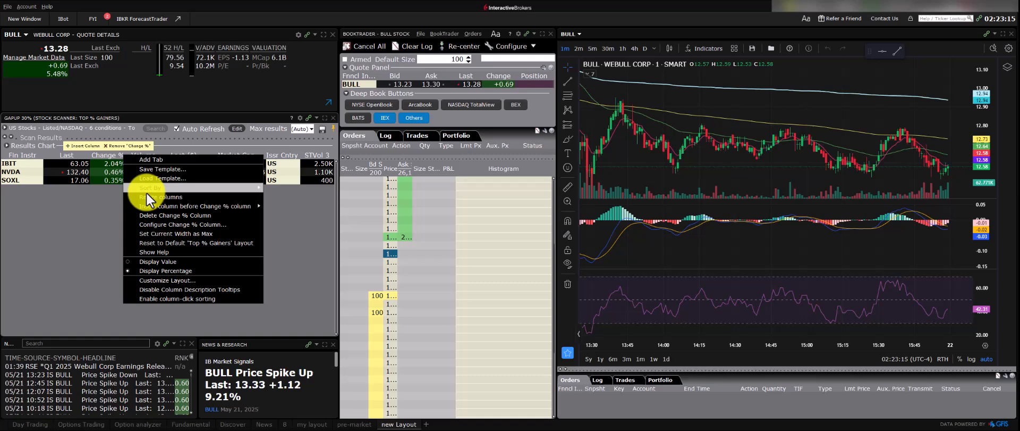
{"action": "left_click", "coordinate": [151, 188]}
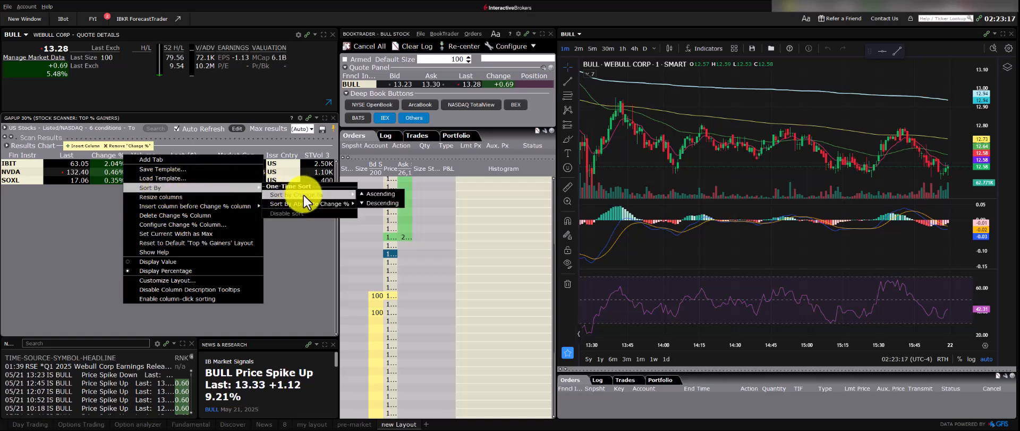